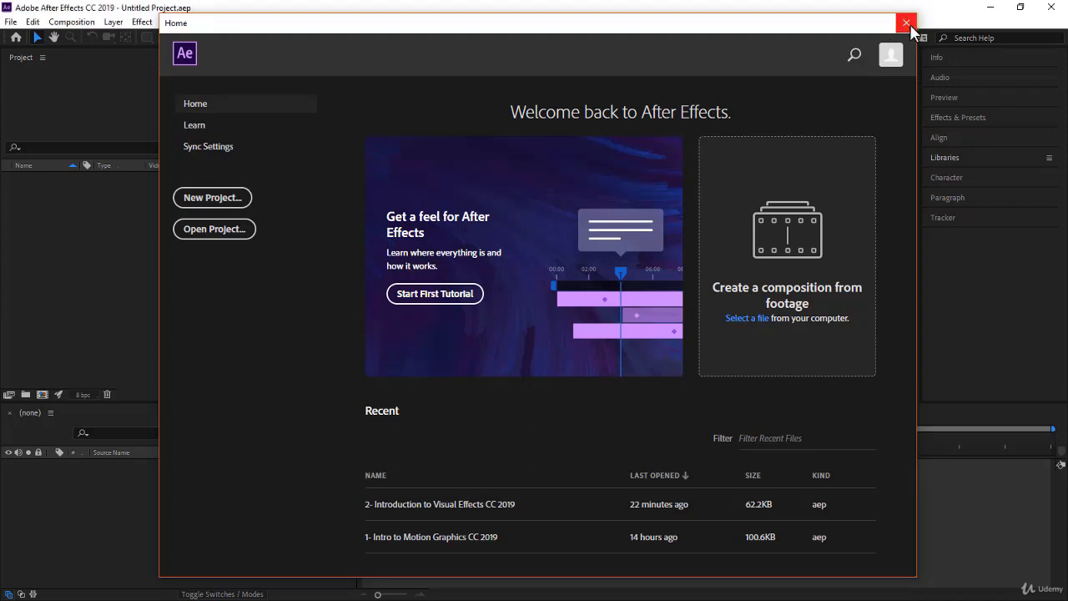
Dismiss the Home welcome window to reveal the empty untitled After Effects project
{"action": "left_click", "coordinate": [907, 22]}
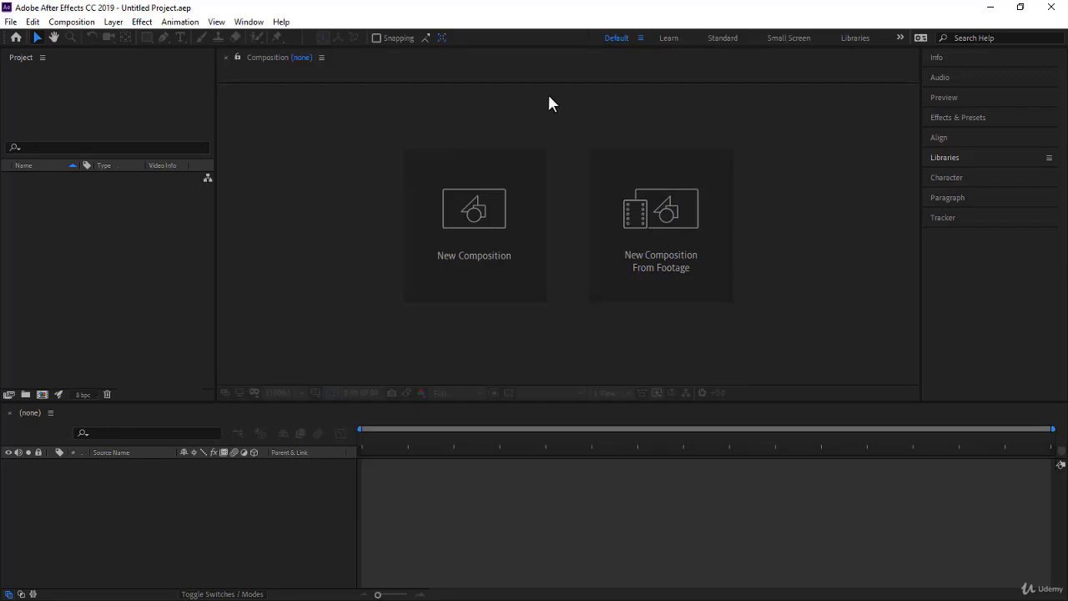
Build a new composition from the Arial View City.mp4 clip using New Comp from Selection
{"action": "left_click", "coordinate": [144, 92]}
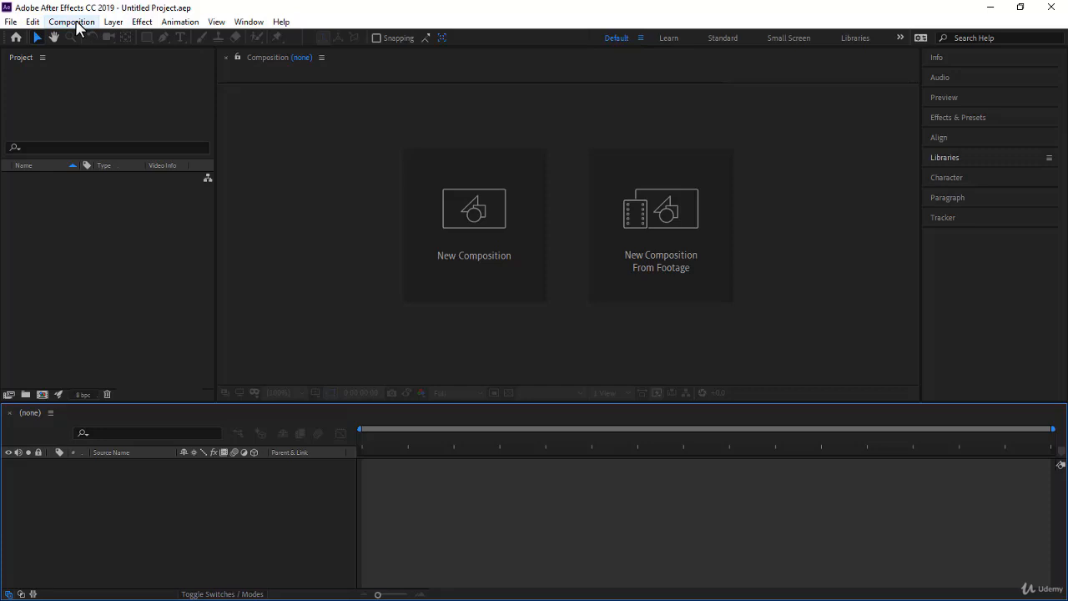
{"action": "mouse_move", "coordinate": [19, 40]}
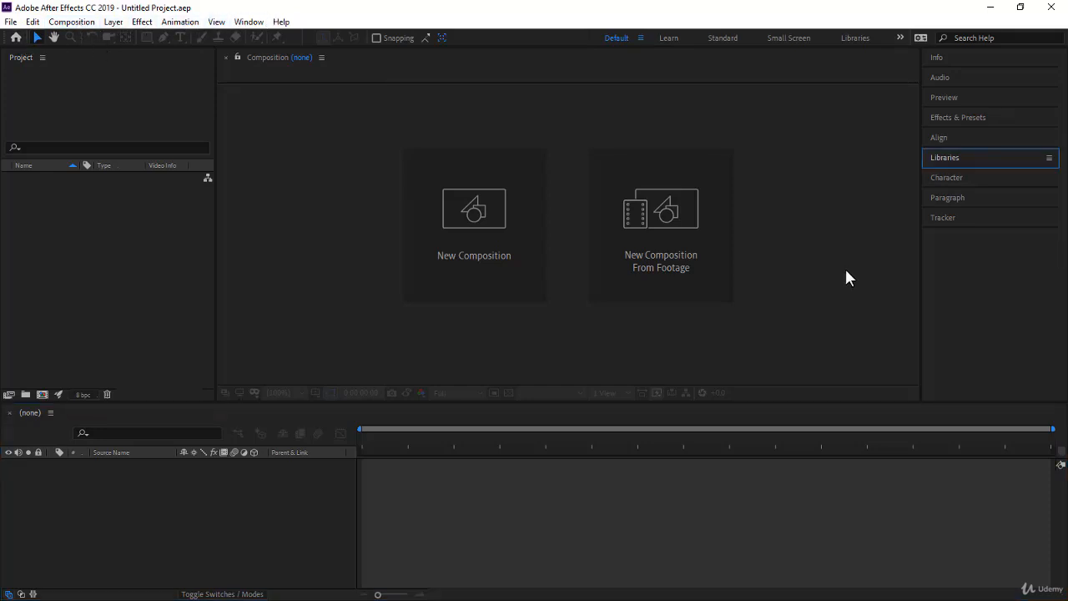
{"action": "mouse_move", "coordinate": [348, 148]}
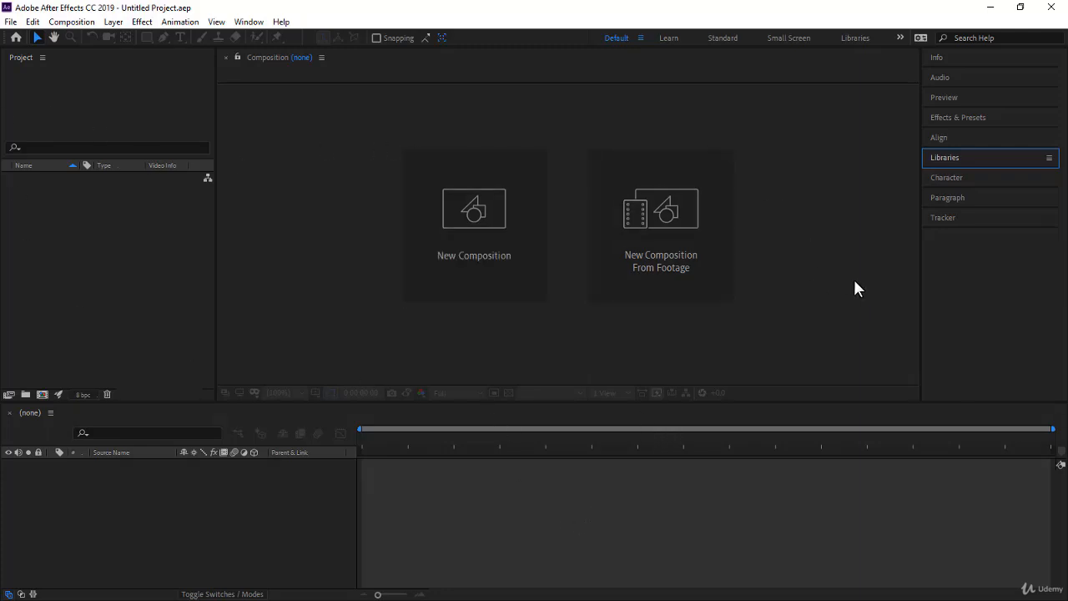
{"action": "mouse_move", "coordinate": [967, 215]}
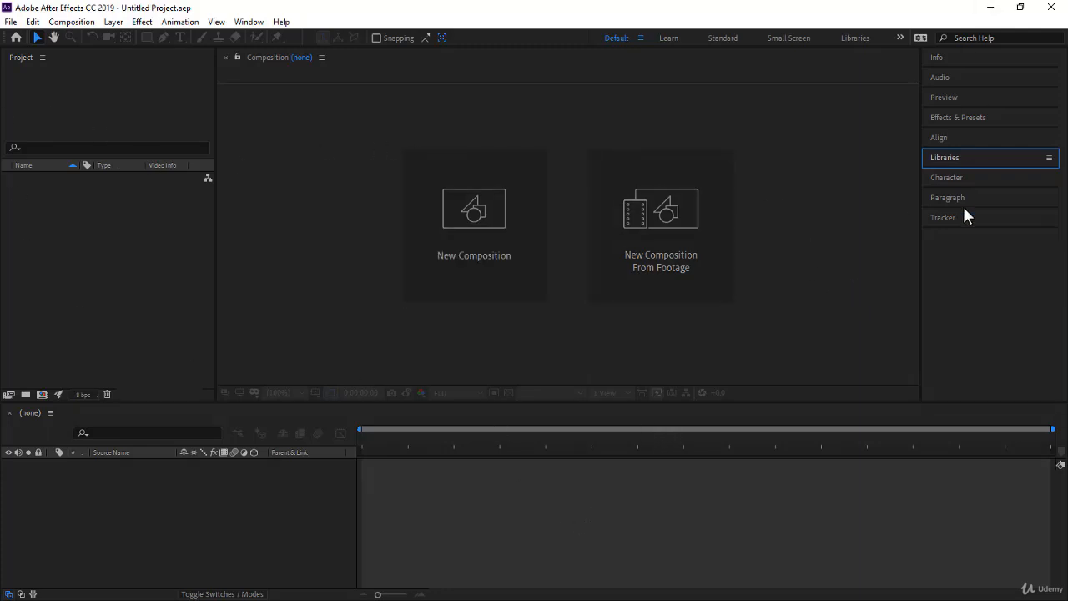
{"action": "mouse_move", "coordinate": [881, 261]}
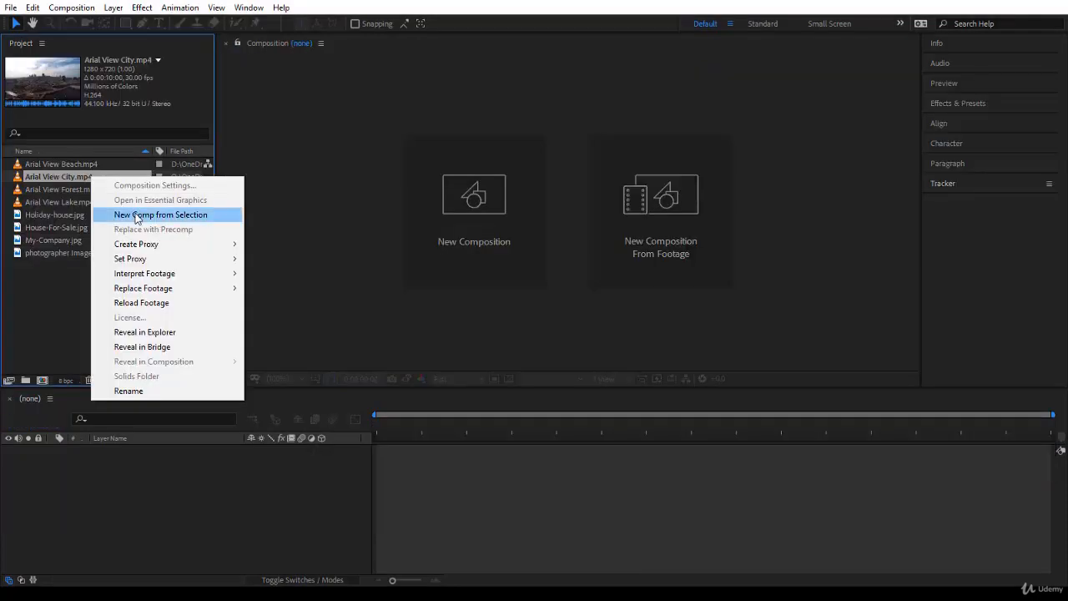
{"action": "left_click", "coordinate": [161, 215]}
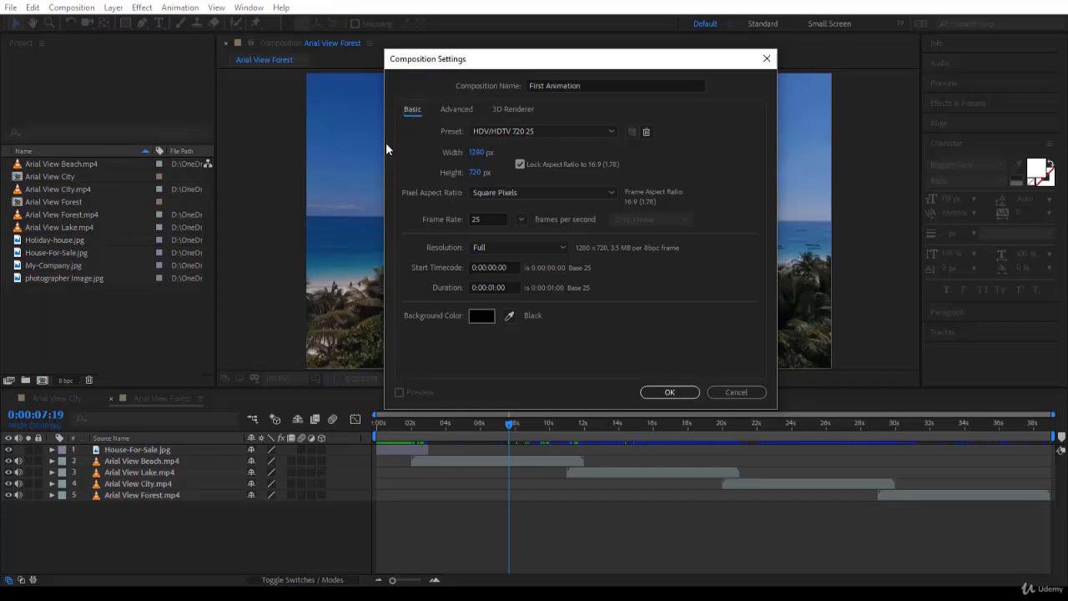
View the Advanced tab of the First Animation Composition Settings dialog
{"action": "left_click", "coordinate": [457, 110]}
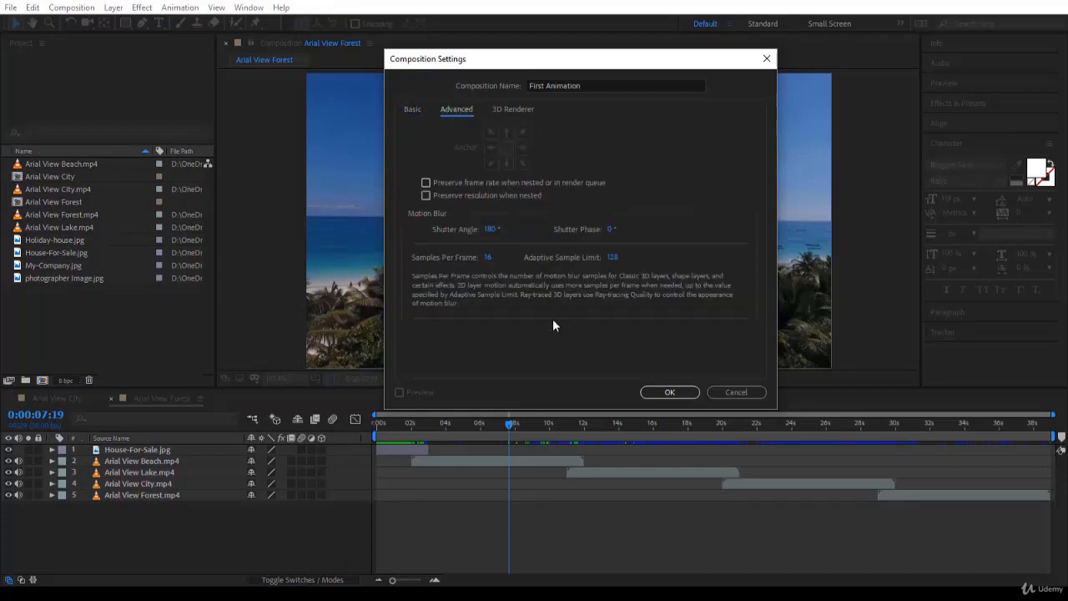
{"action": "left_click", "coordinate": [735, 392]}
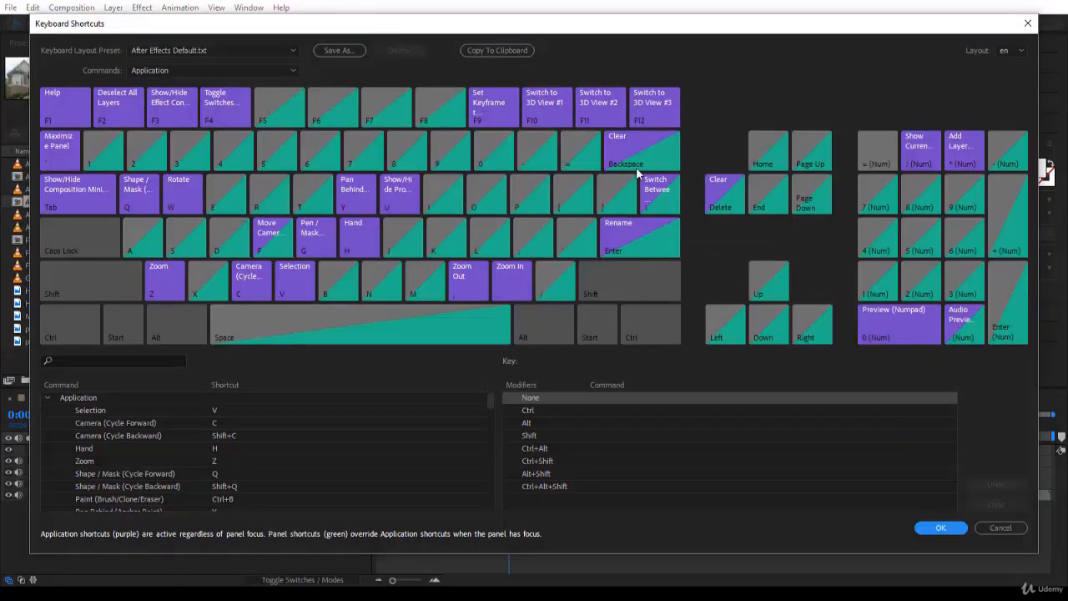
{"action": "mouse_move", "coordinate": [897, 269]}
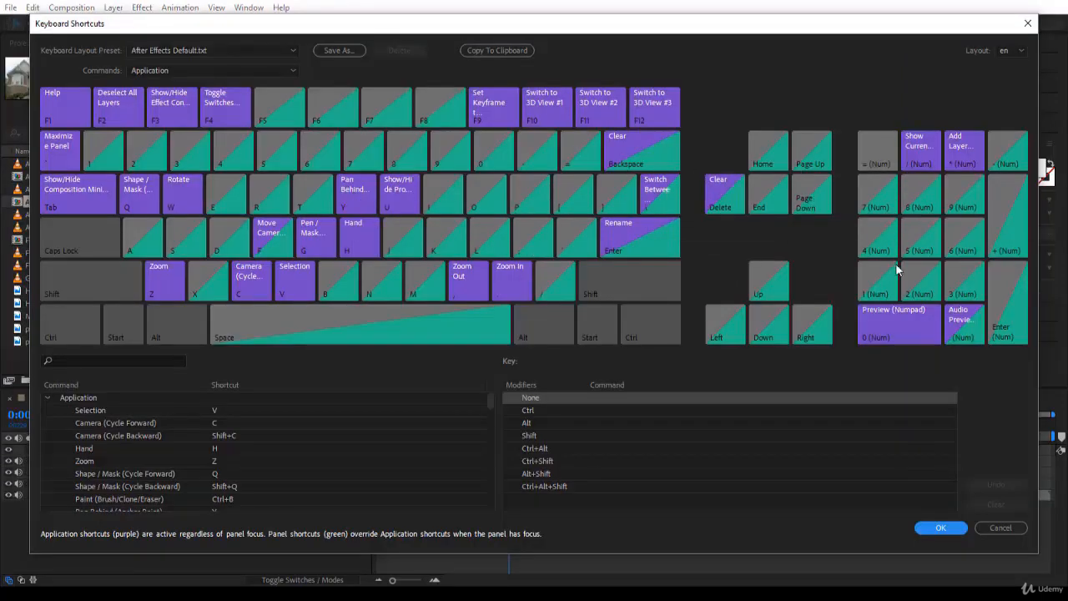
{"action": "mouse_move", "coordinate": [807, 163]}
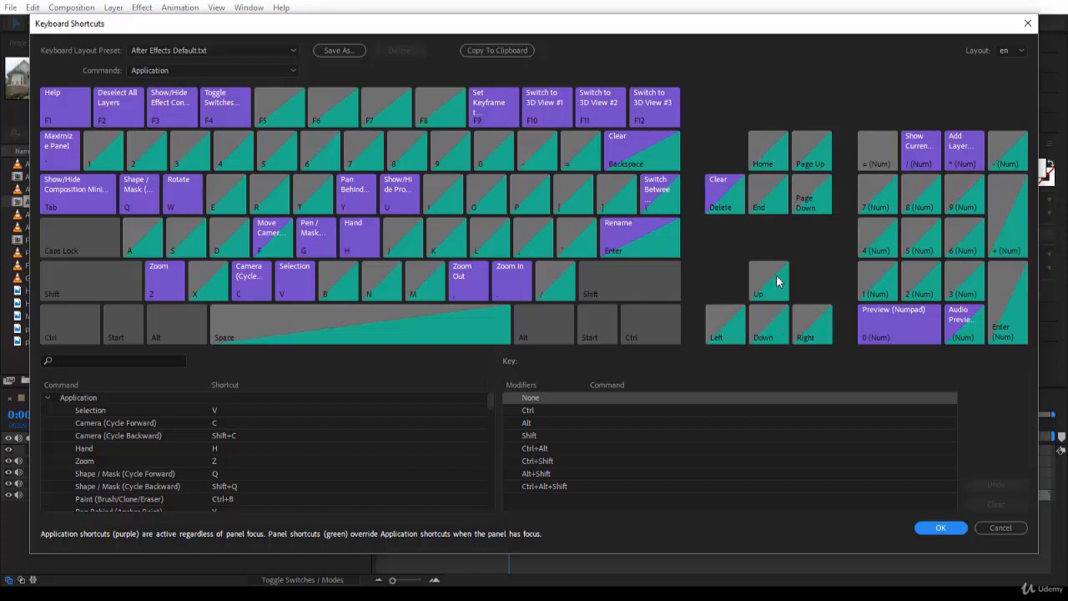
{"action": "mouse_move", "coordinate": [783, 247]}
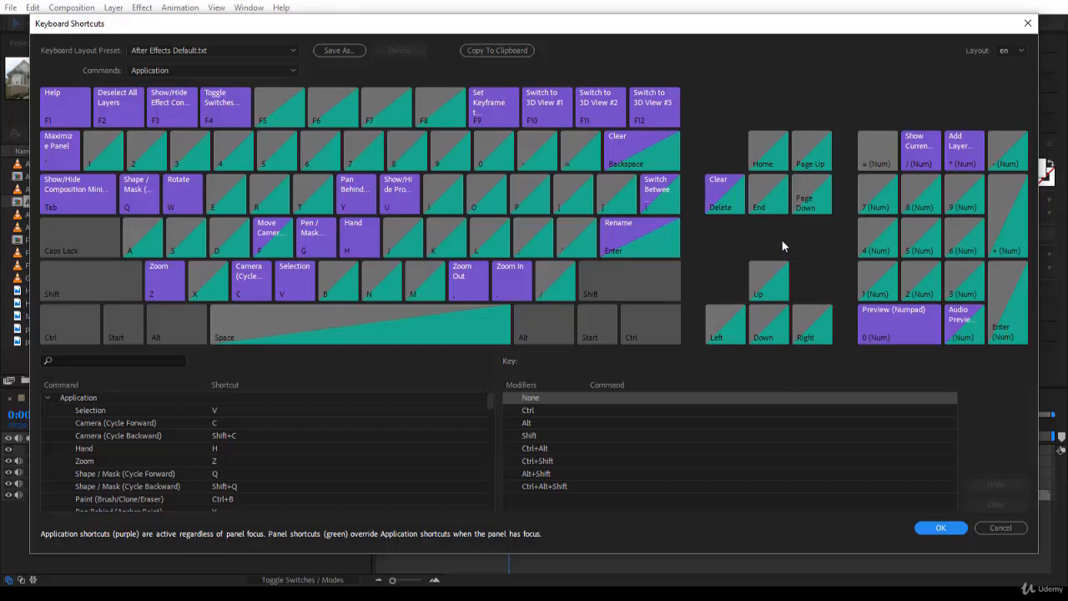
{"action": "mouse_move", "coordinate": [793, 302]}
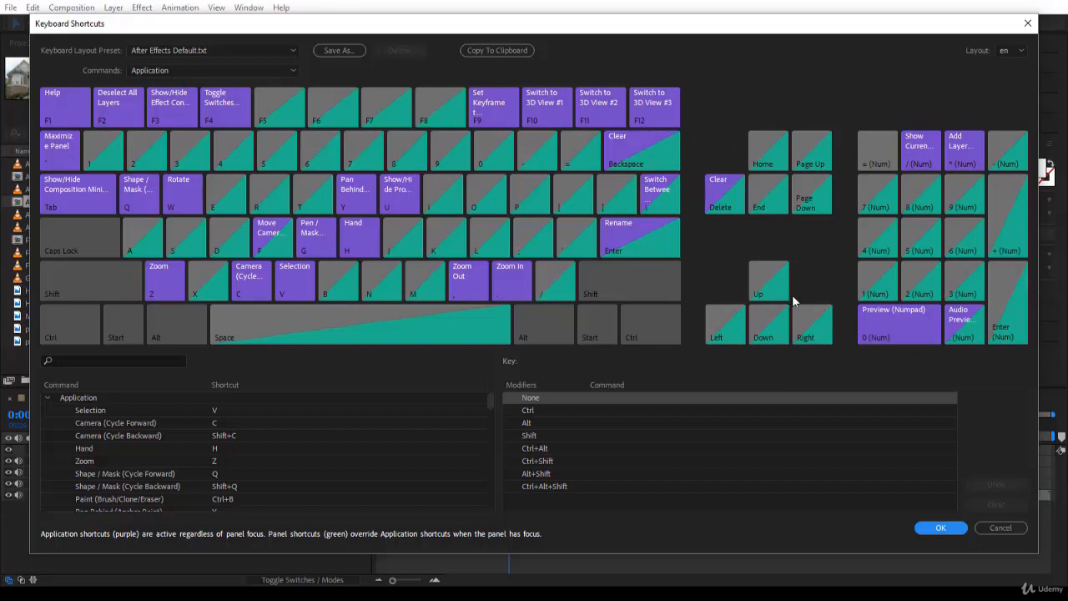